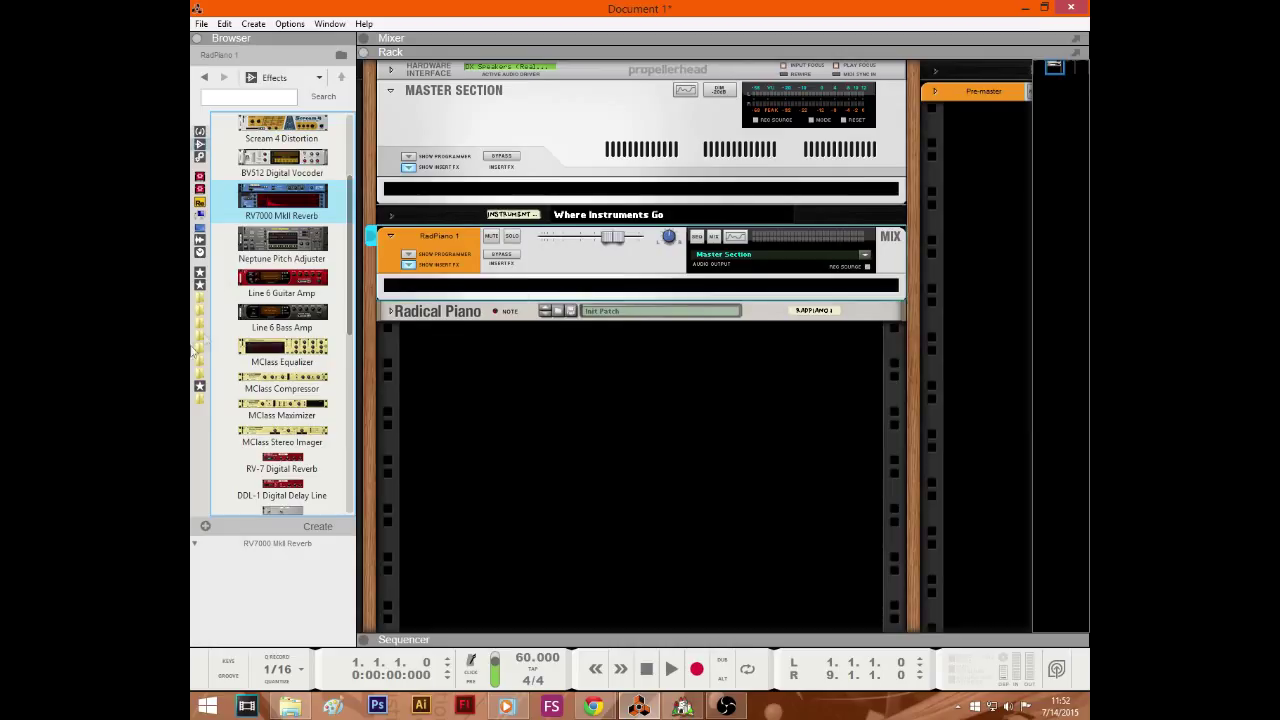
{"action": "mouse_move", "coordinate": [444, 476]}
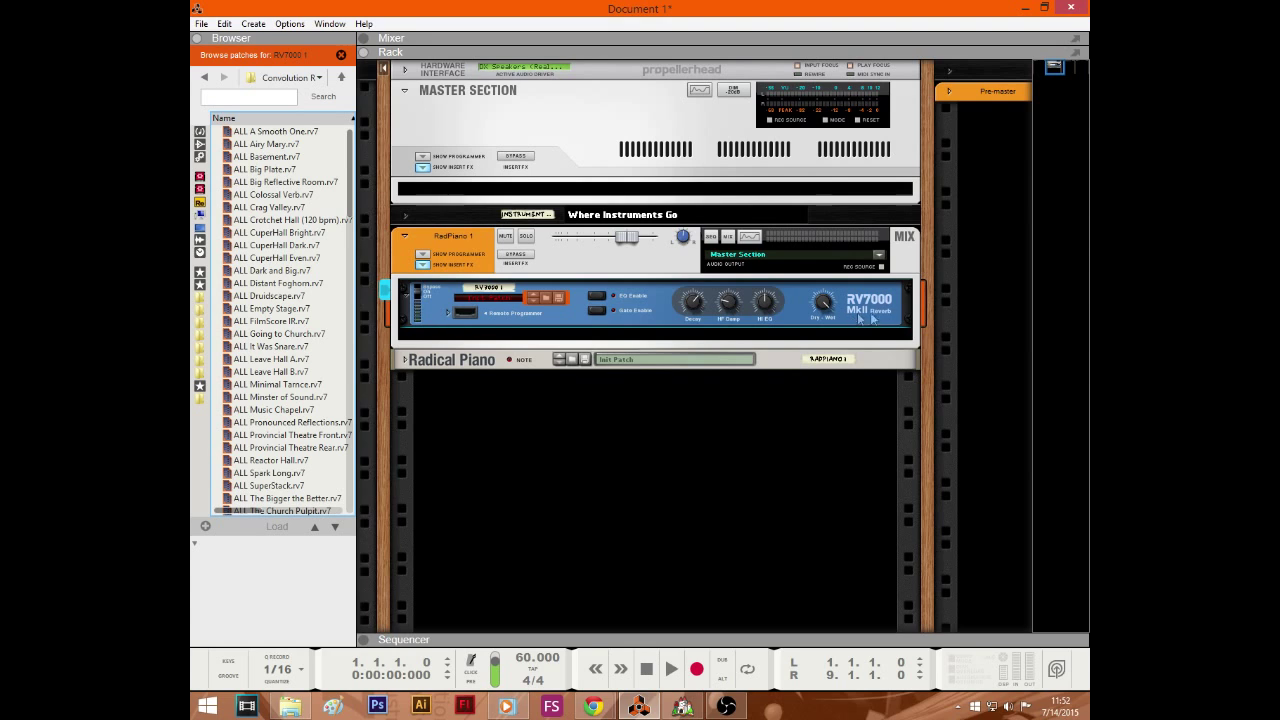
- Unfold the RV7000's Remote Programmer panel and browse further convolution impulse presets
{"action": "left_click", "coordinate": [448, 312]}
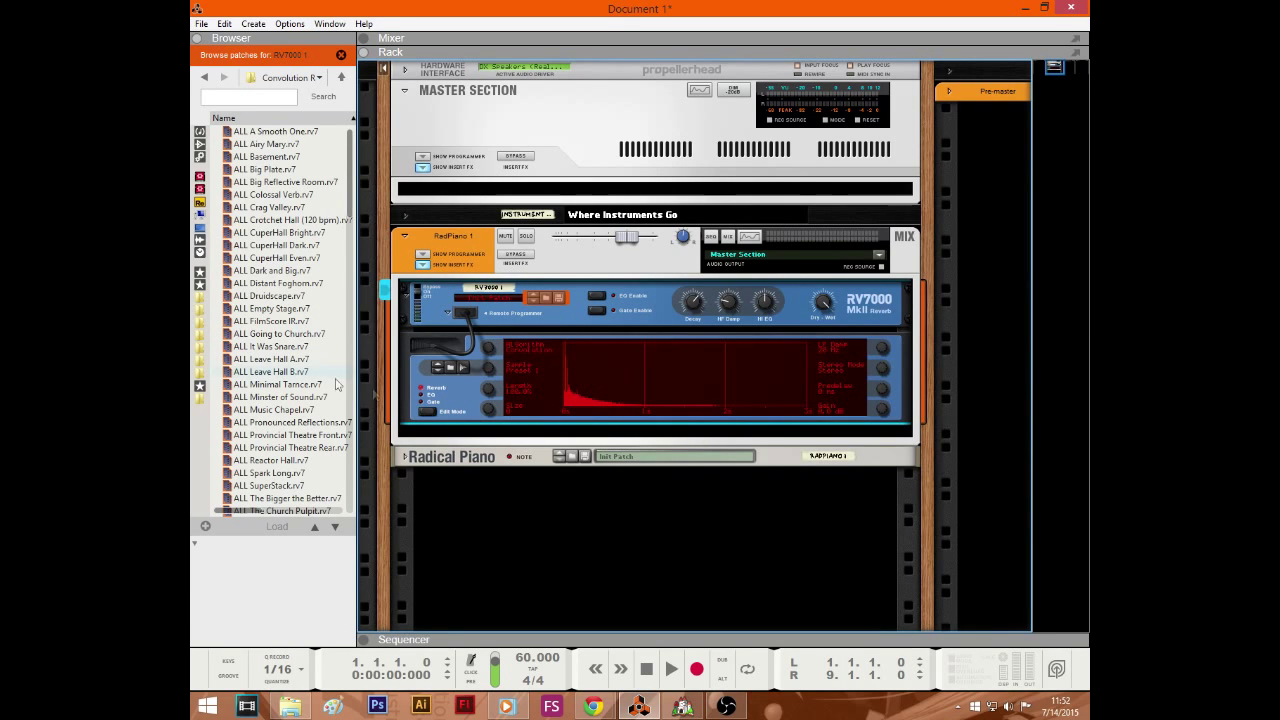
{"action": "scroll", "scroll_direction": "down", "scroll_amount": 3}
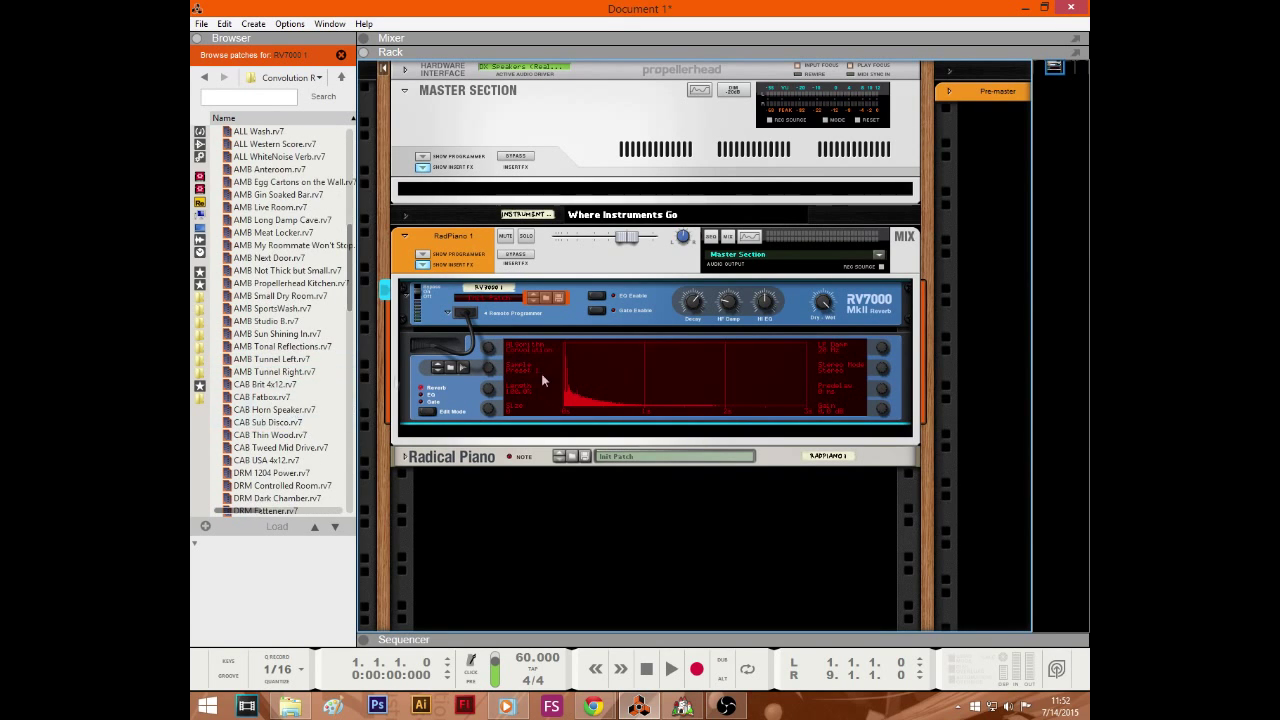
{"action": "mouse_move", "coordinate": [504, 548]}
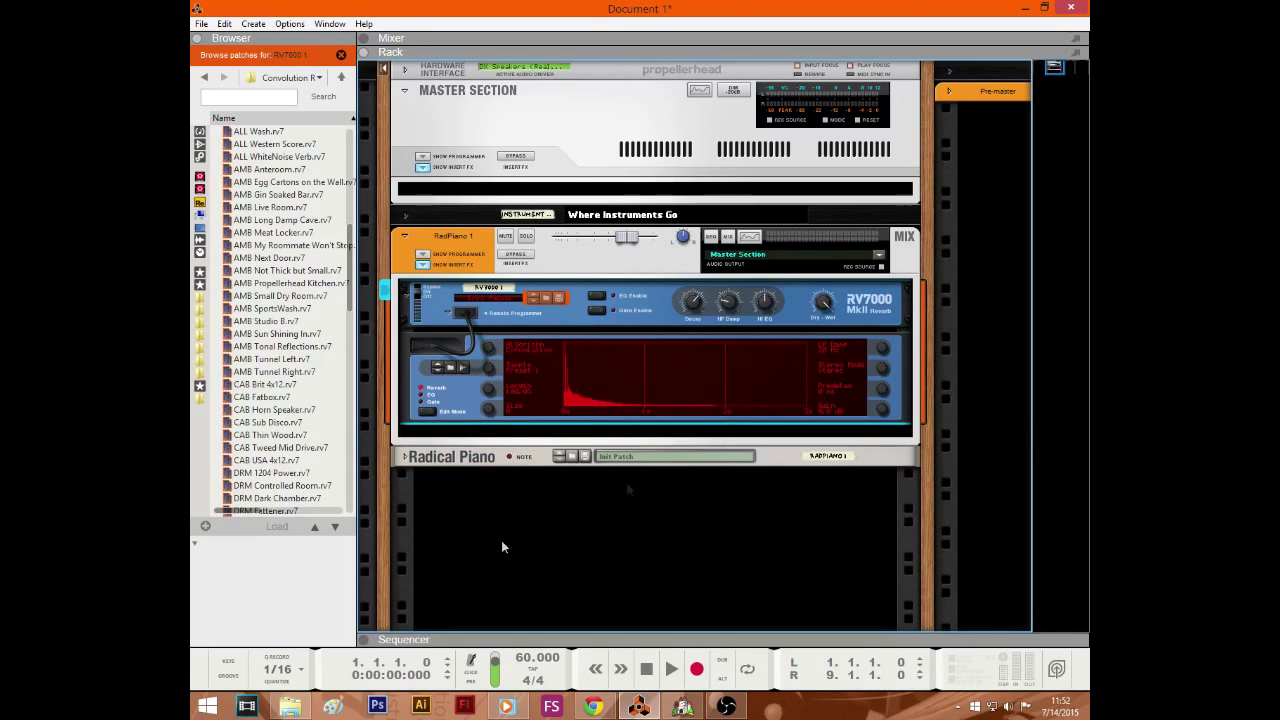
{"action": "mouse_move", "coordinate": [1088, 476]}
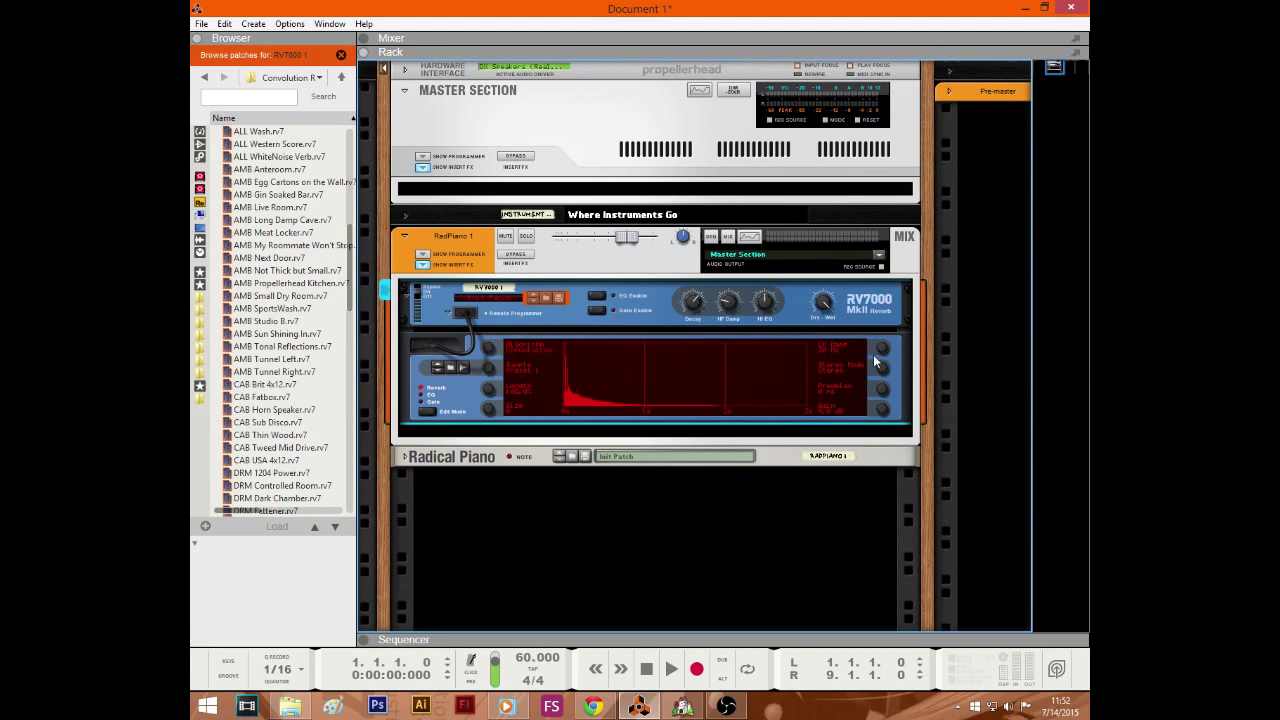
{"action": "mouse_move", "coordinate": [1008, 406]}
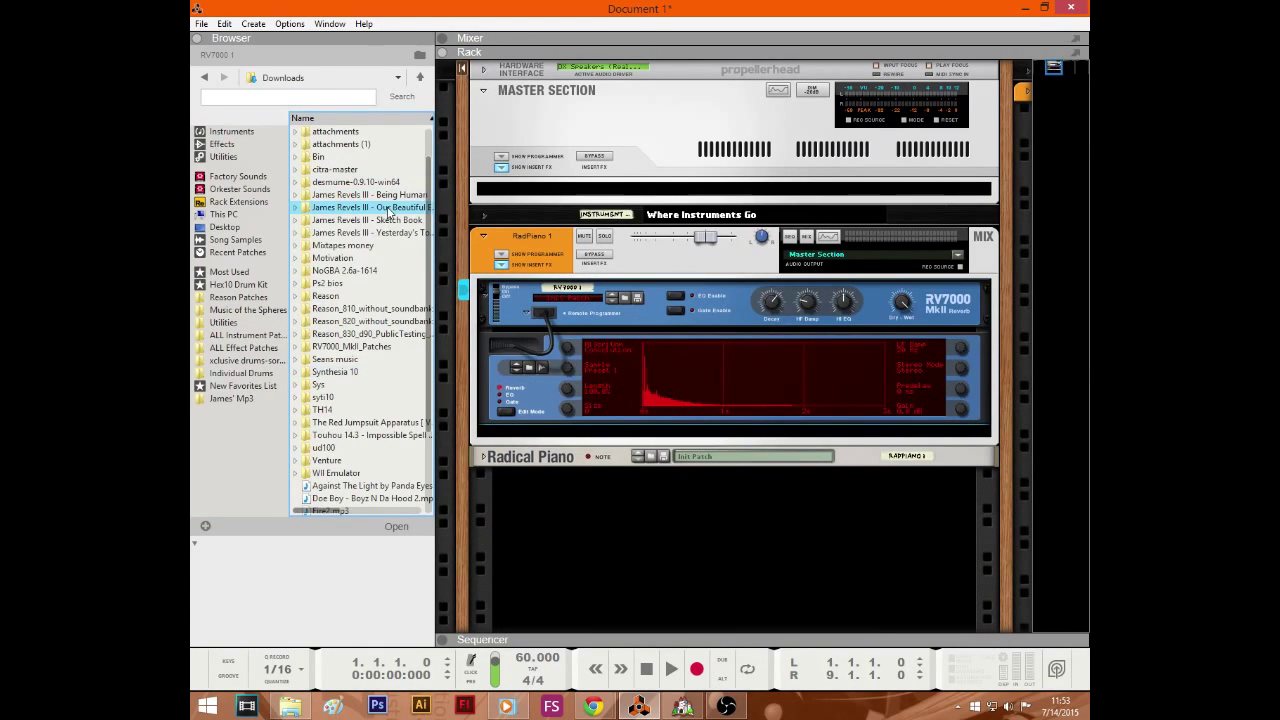
- Enter the song's folder and play back the original song sample
{"action": "double_click", "coordinate": [370, 206]}
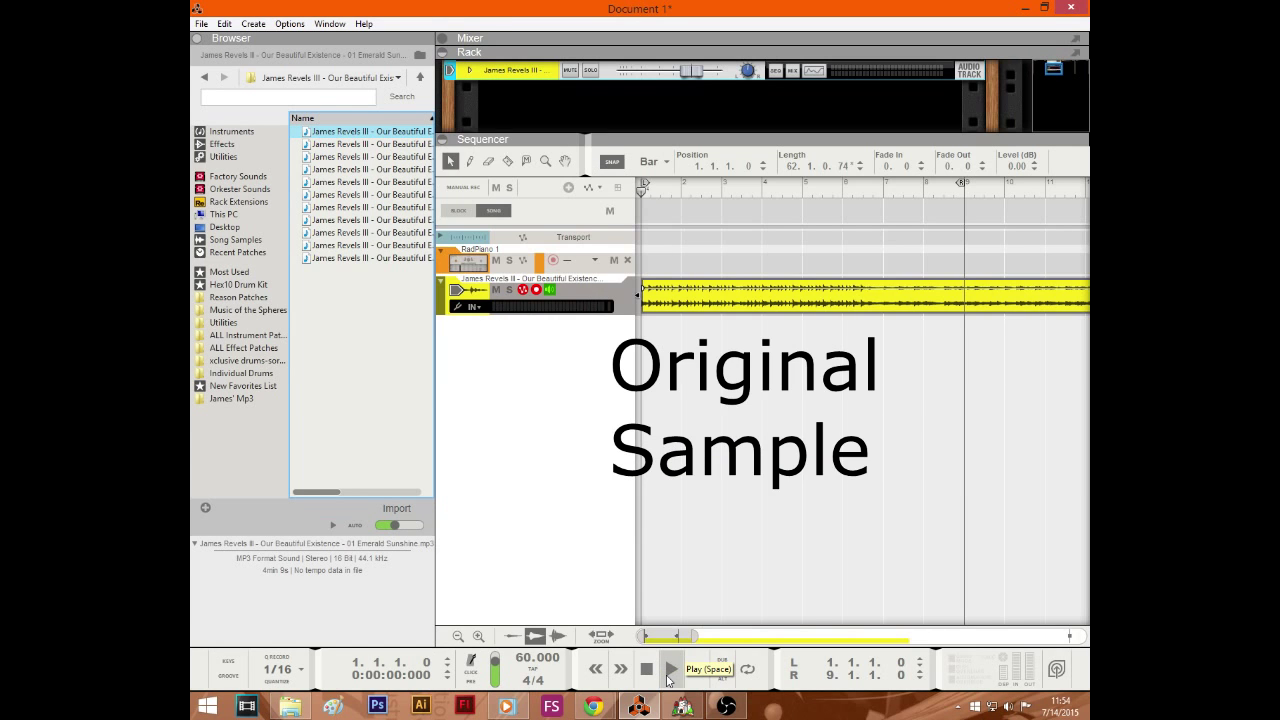
{"action": "left_click", "coordinate": [672, 668]}
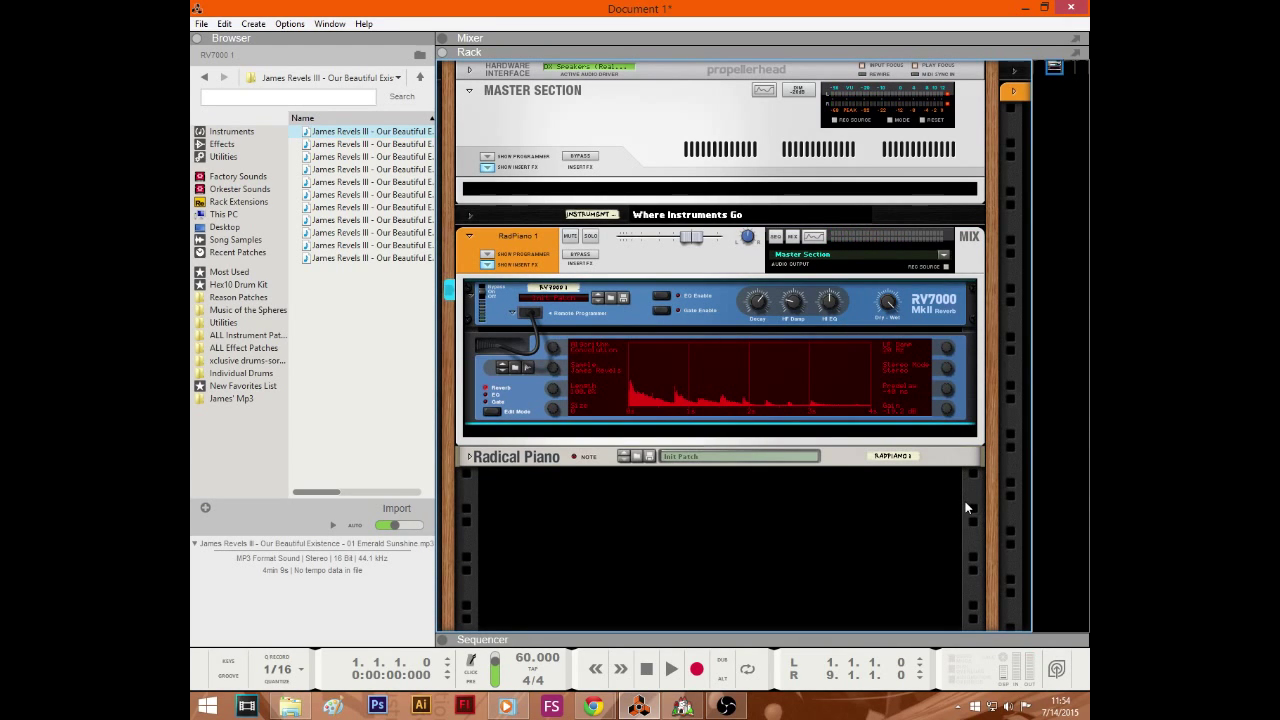
{"action": "mouse_move", "coordinate": [898, 324]}
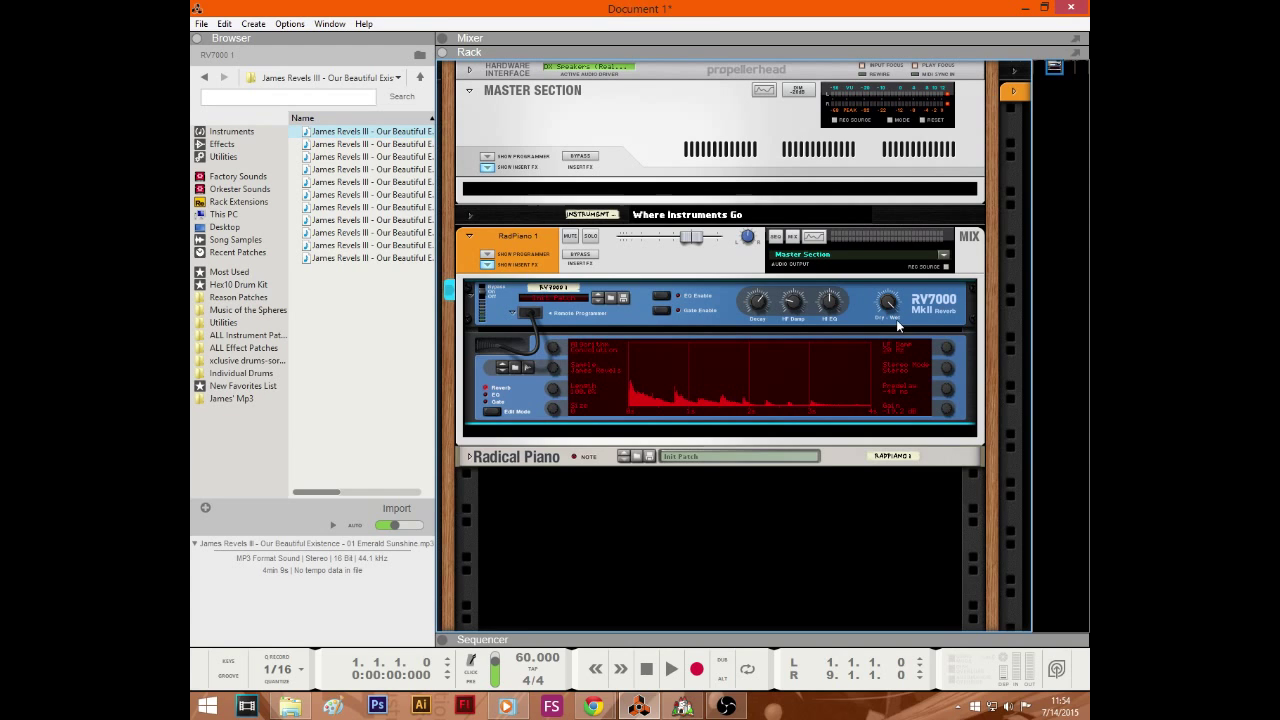